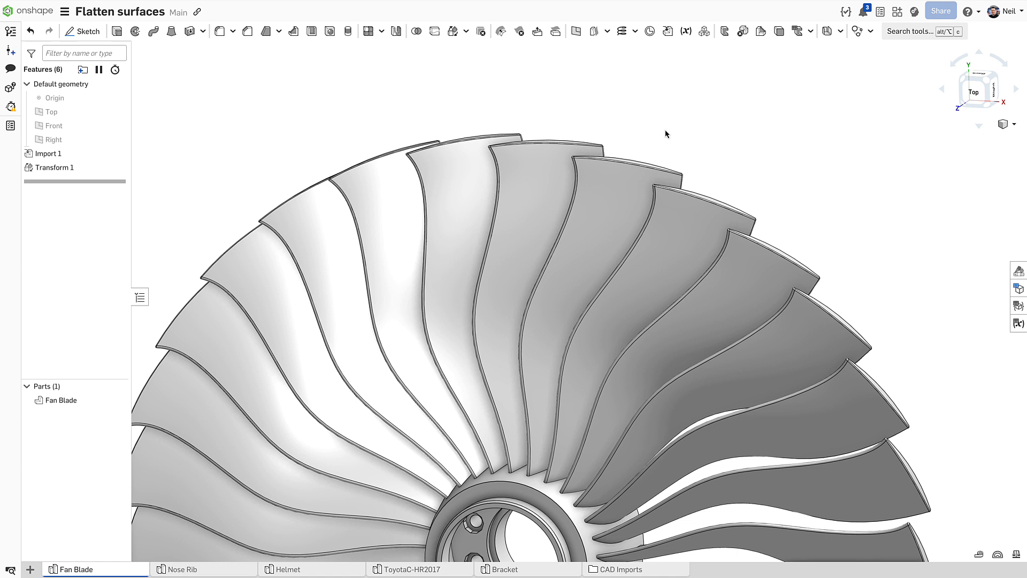
Start a flatten surfaces analysis on one fan blade face with a 1000 mm flattened offset.
{"action": "left_click", "coordinate": [546, 210]}
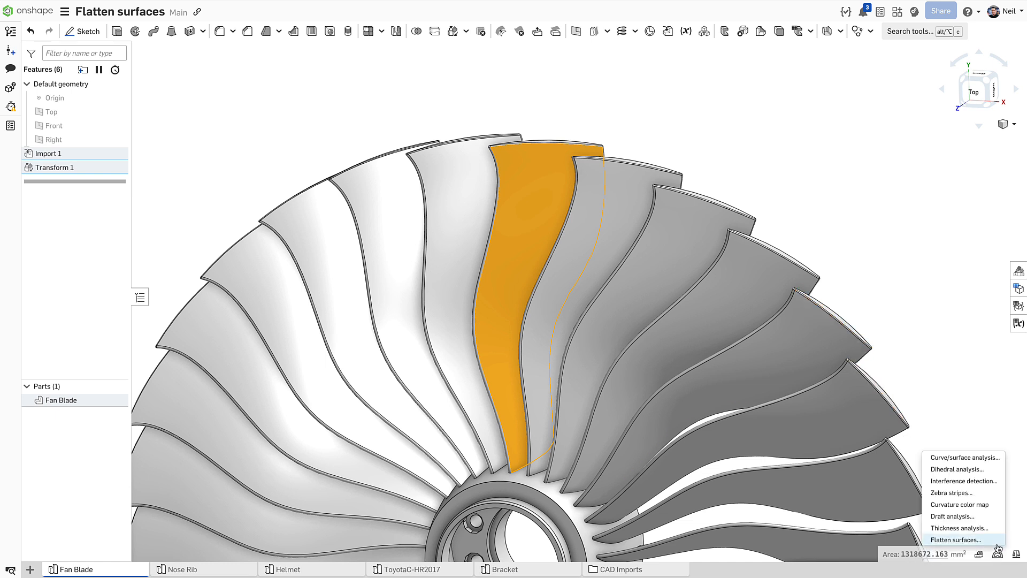
{"action": "left_click", "coordinate": [957, 539]}
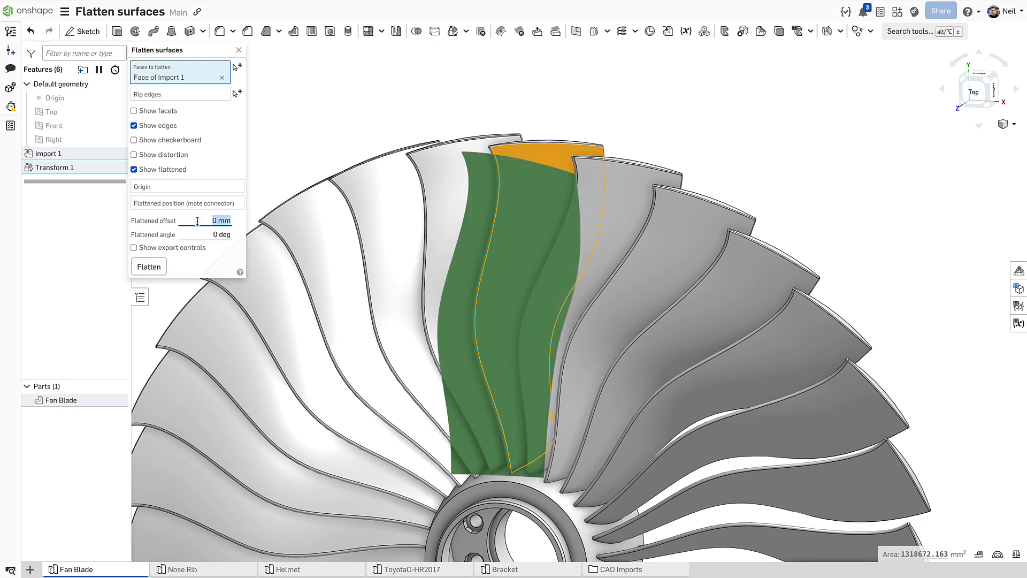
{"action": "type", "text": "1000"}
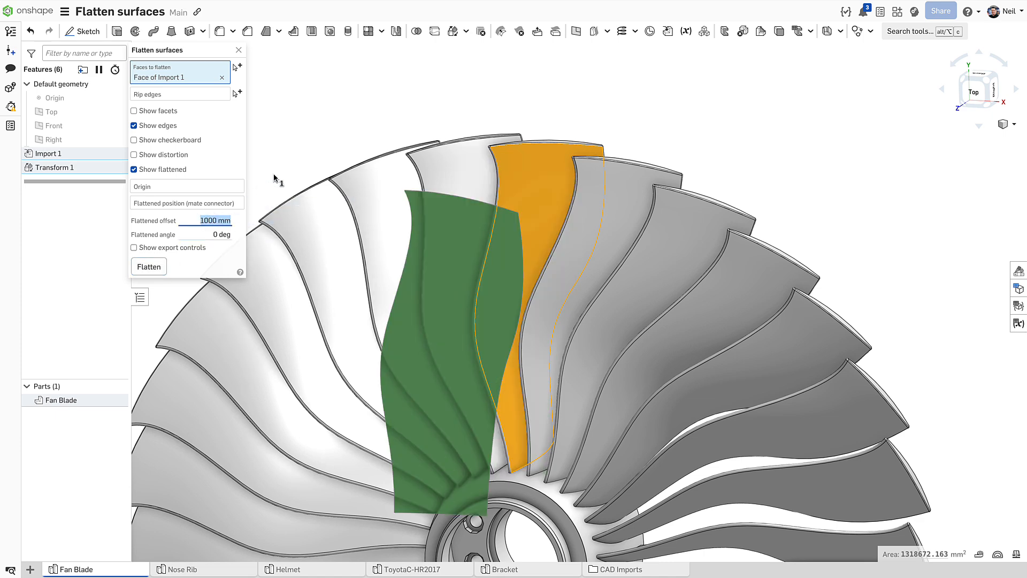
Preview a checkerboard, hide the Fan Blade part, then switch to distortion colouring and adjust its scale.
{"action": "left_click", "coordinate": [134, 139]}
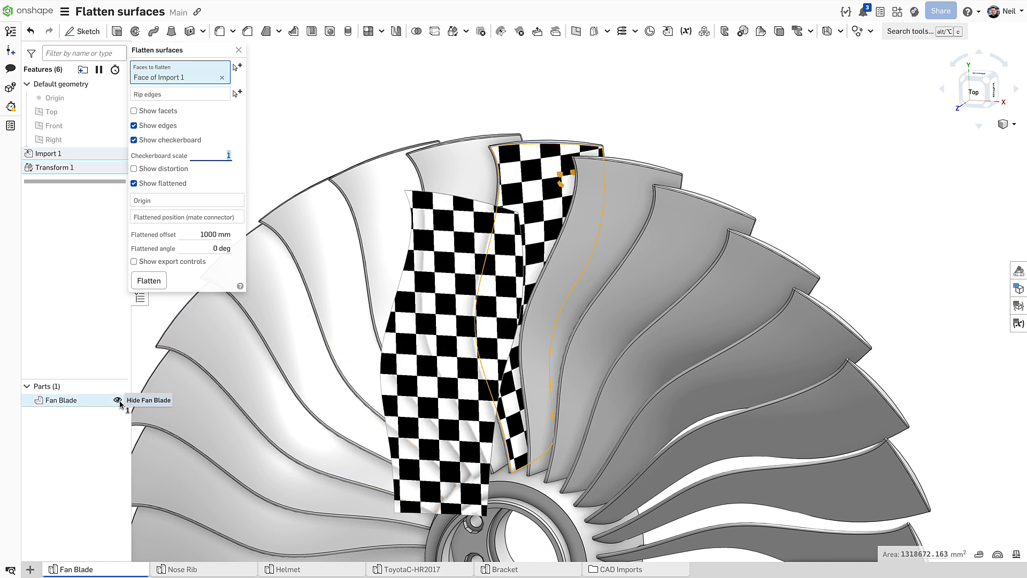
{"action": "left_click", "coordinate": [119, 401]}
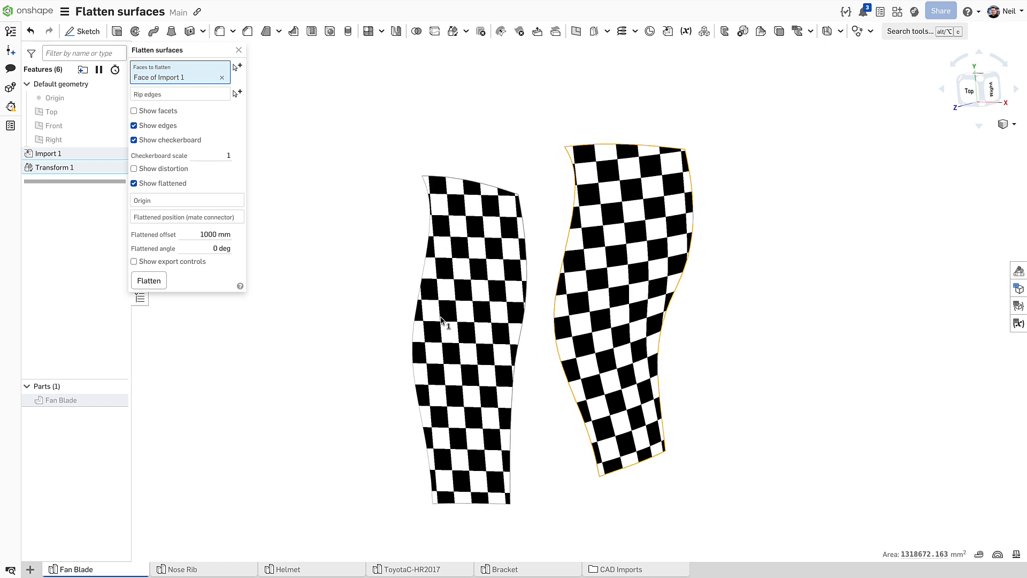
{"action": "mouse_move", "coordinate": [602, 330]}
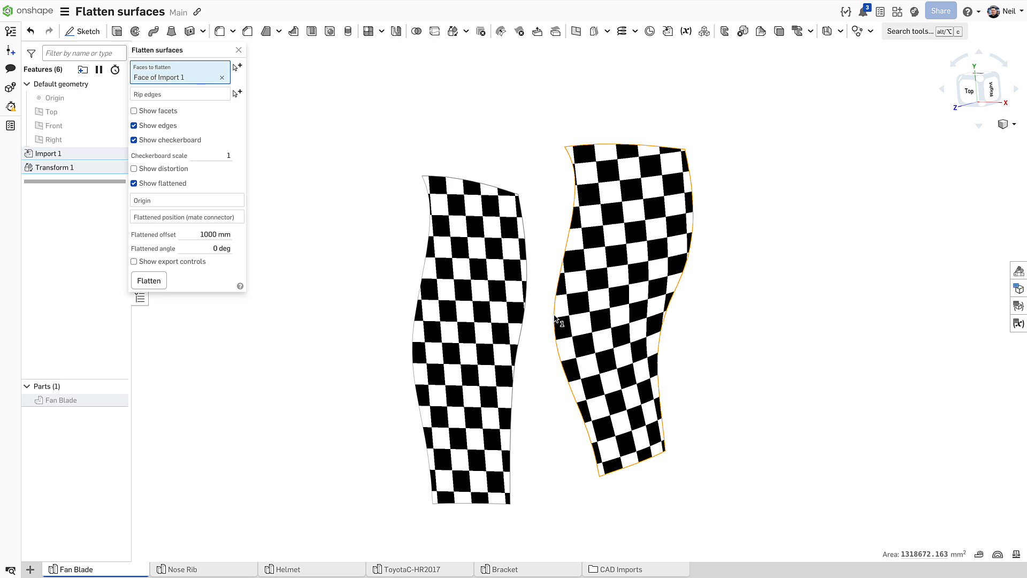
{"action": "left_click", "coordinate": [134, 140]}
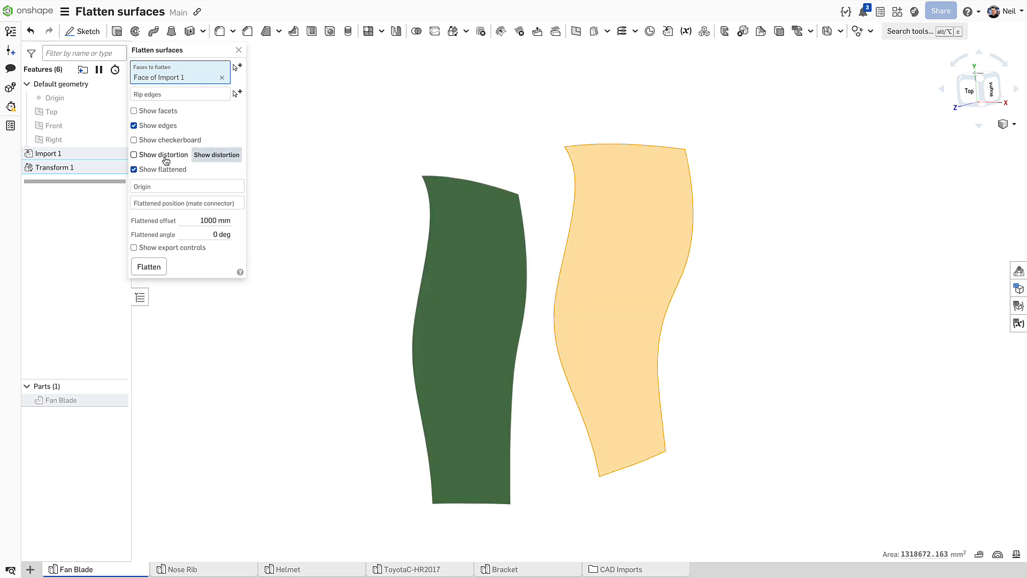
{"action": "left_click", "coordinate": [134, 155]}
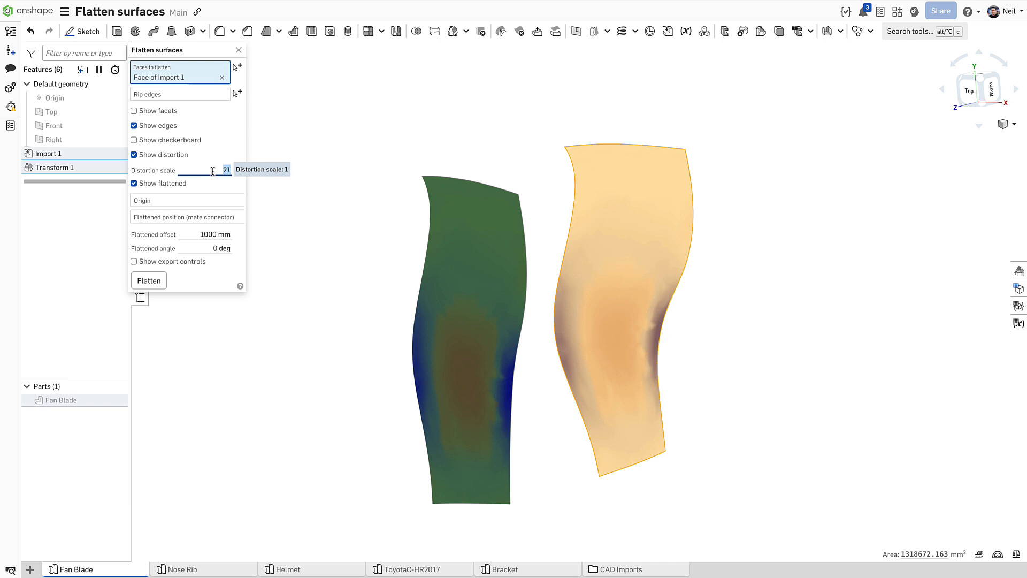
{"action": "left_click", "coordinate": [182, 568]}
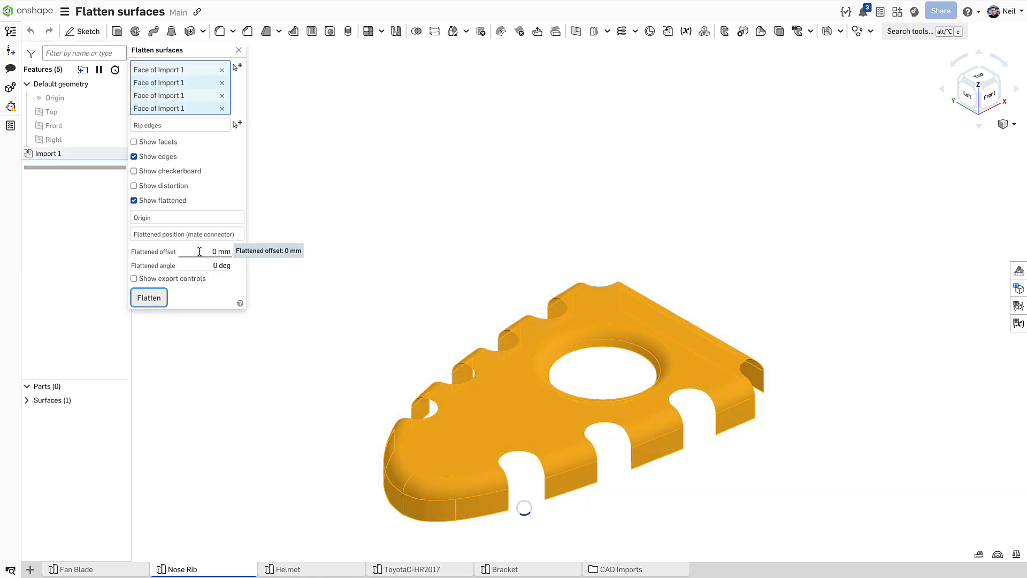
Set the nose rib flatten values and turn on distortion colouring for its four faces.
{"action": "type", "text": "17"}
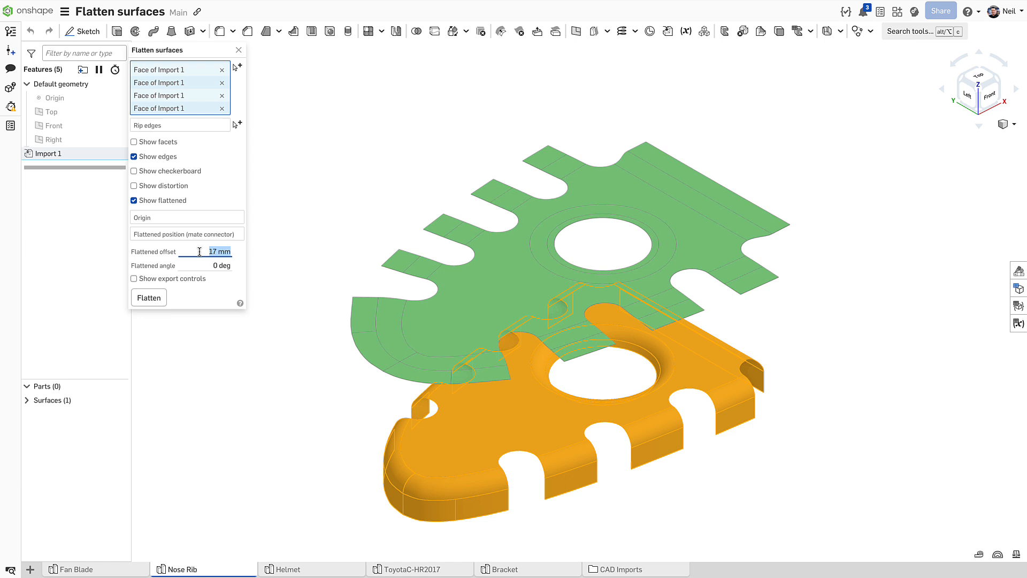
{"action": "left_click", "coordinate": [133, 185]}
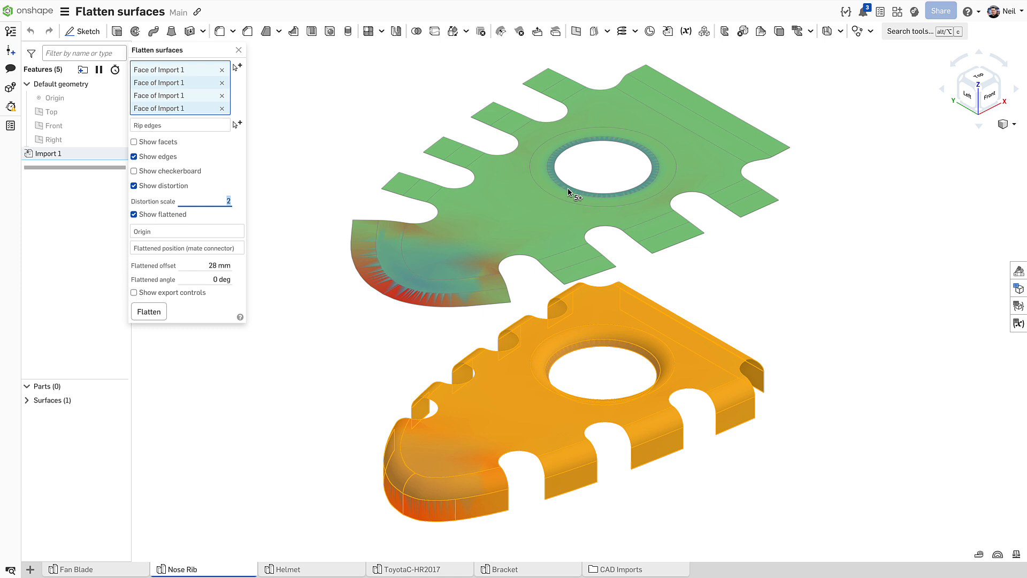
{"action": "mouse_move", "coordinate": [468, 325]}
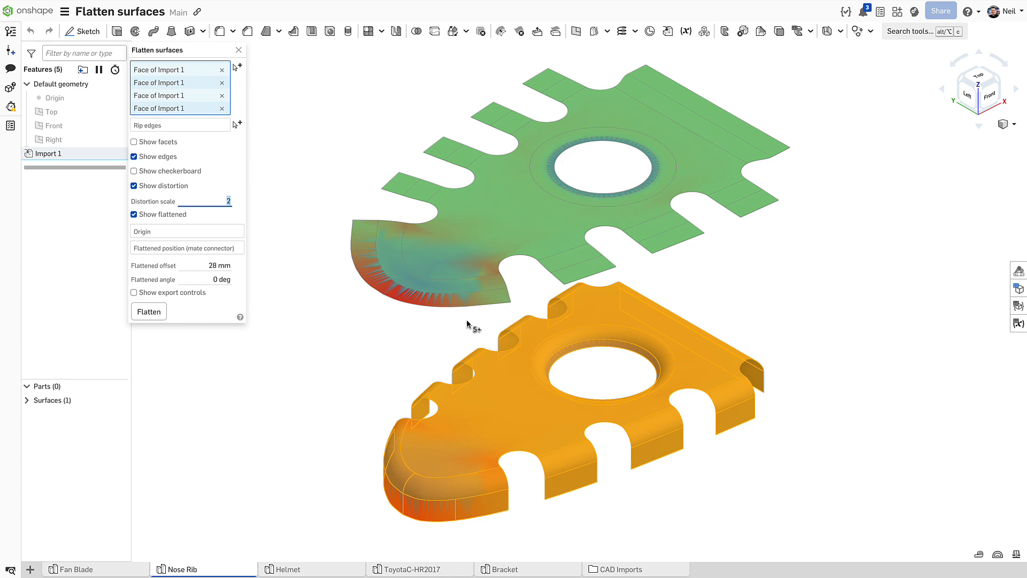
{"action": "mouse_move", "coordinate": [343, 275]}
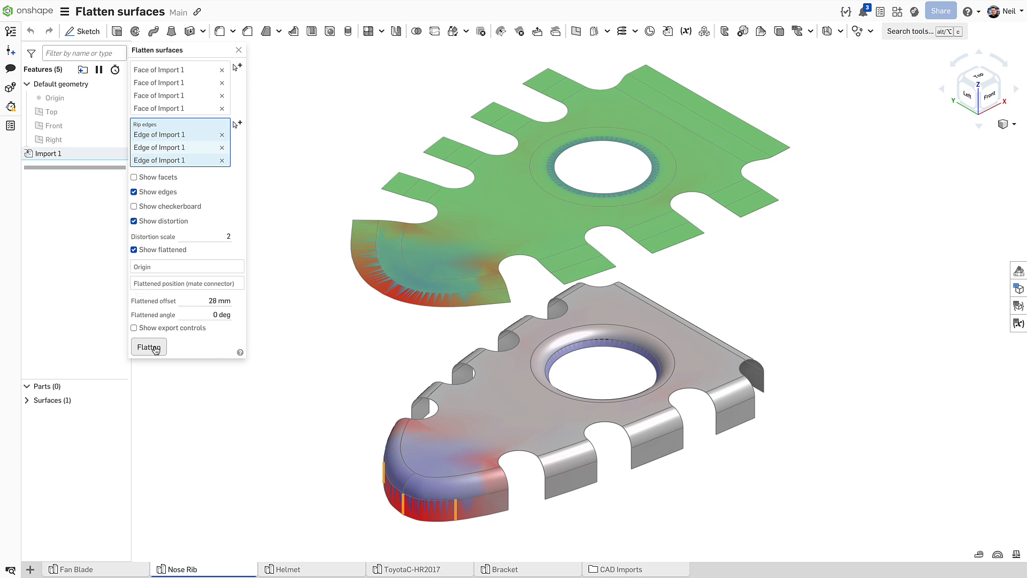
Recompute the nose rib flattening with three rip edges at the rounded corner.
{"action": "left_click", "coordinate": [147, 345]}
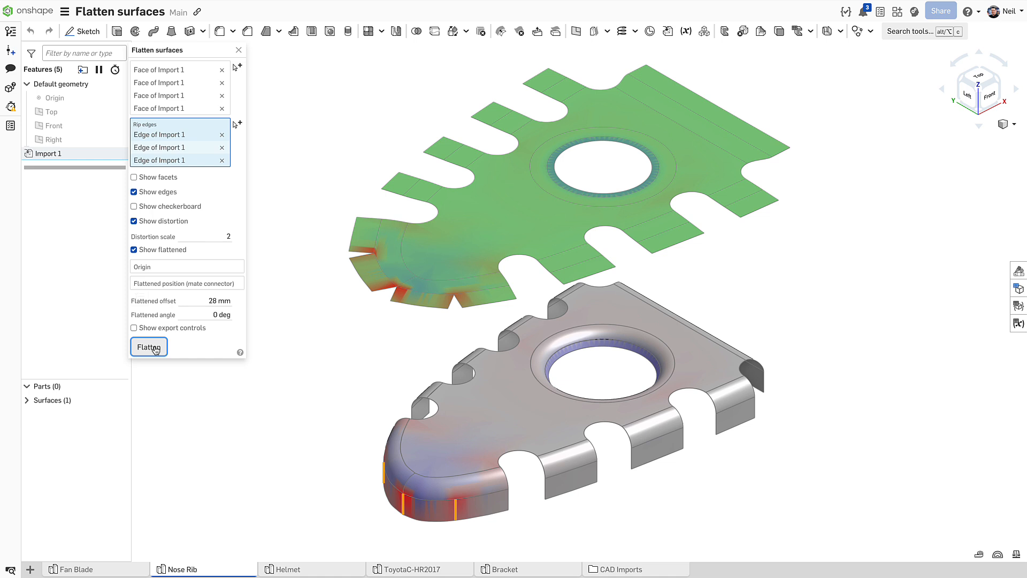
On the Helmet model, flatten the large top face with distortion colouring shown, then dismiss the analysis.
{"action": "left_click", "coordinate": [286, 568]}
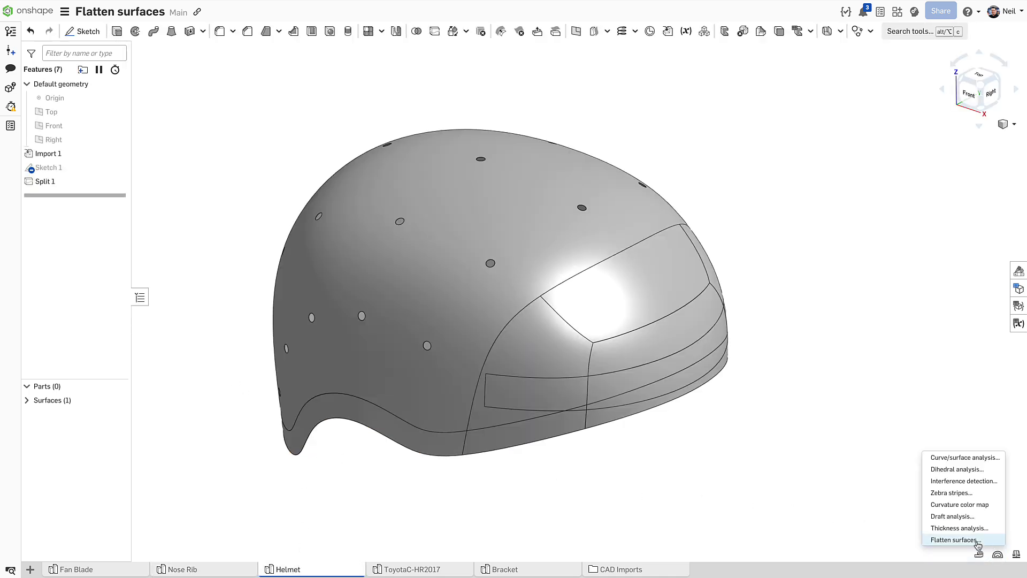
{"action": "left_click", "coordinate": [956, 539]}
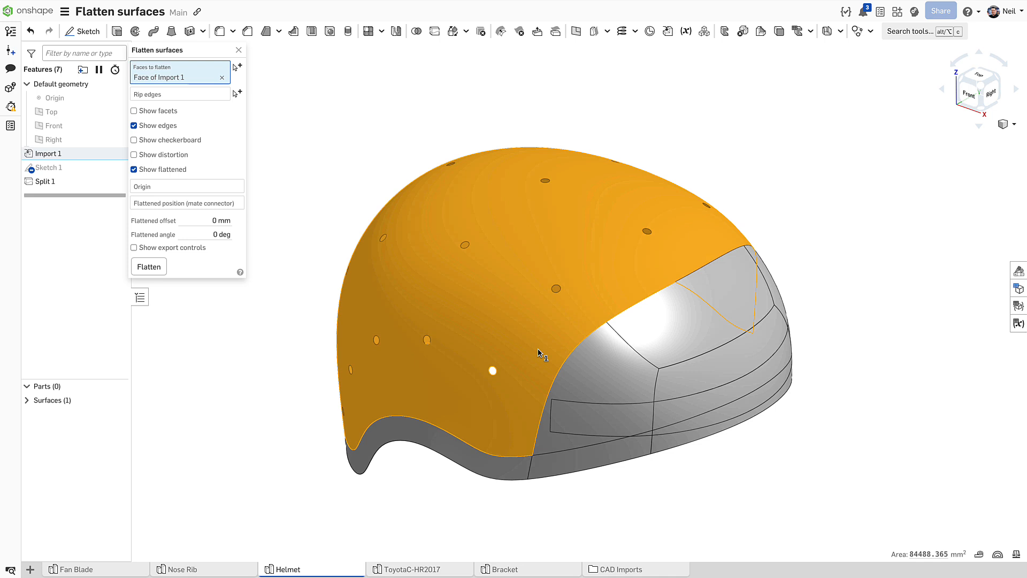
{"action": "left_click", "coordinate": [149, 267]}
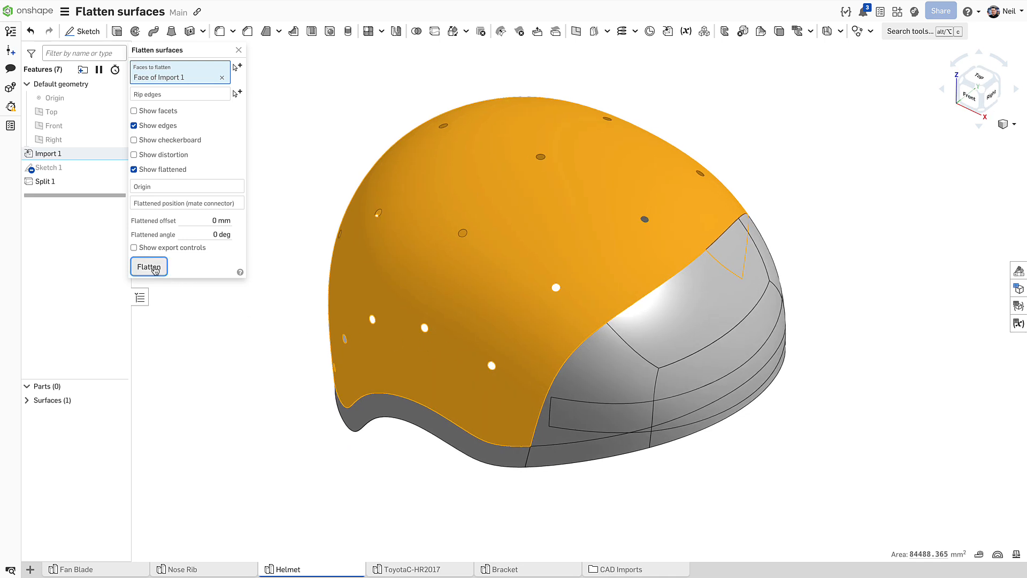
{"action": "left_click", "coordinate": [148, 267]}
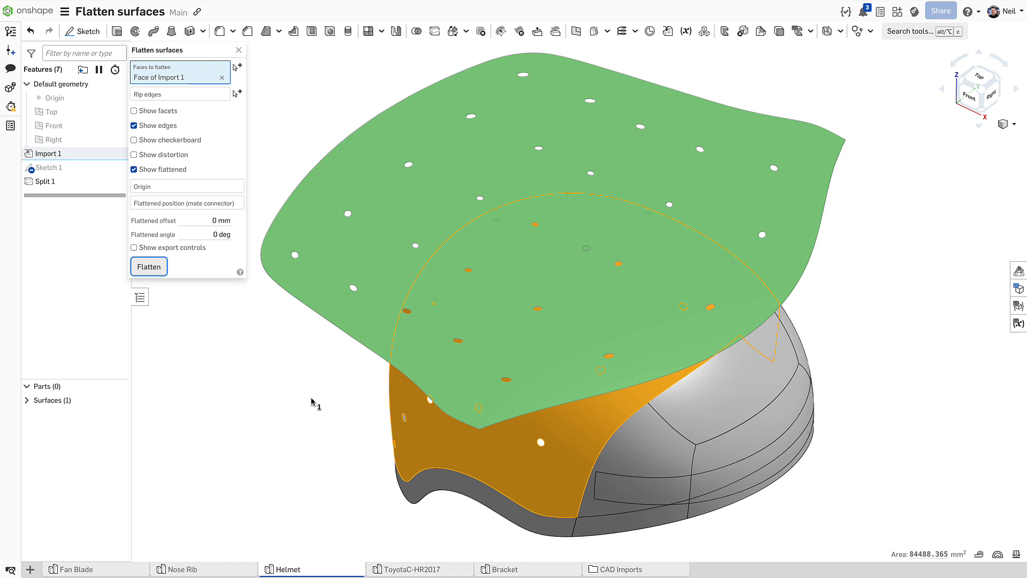
{"action": "left_click", "coordinate": [134, 154]}
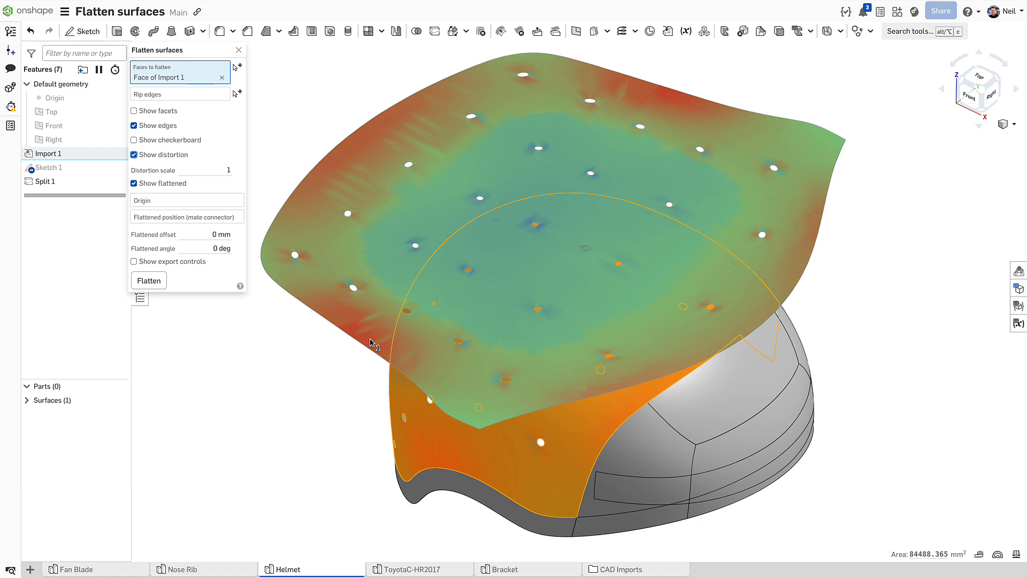
{"action": "left_click", "coordinate": [239, 51]}
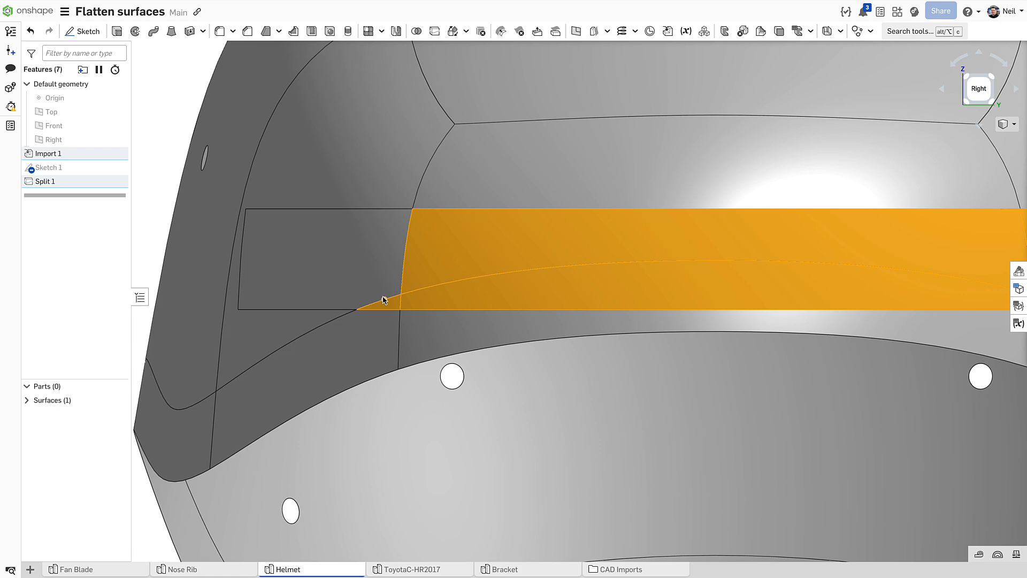
Flatten the helmet's side strip faces with distortion shown at scale 17, then move to the car mesh model.
{"action": "scroll", "scroll_direction": "down", "scroll_amount": 3}
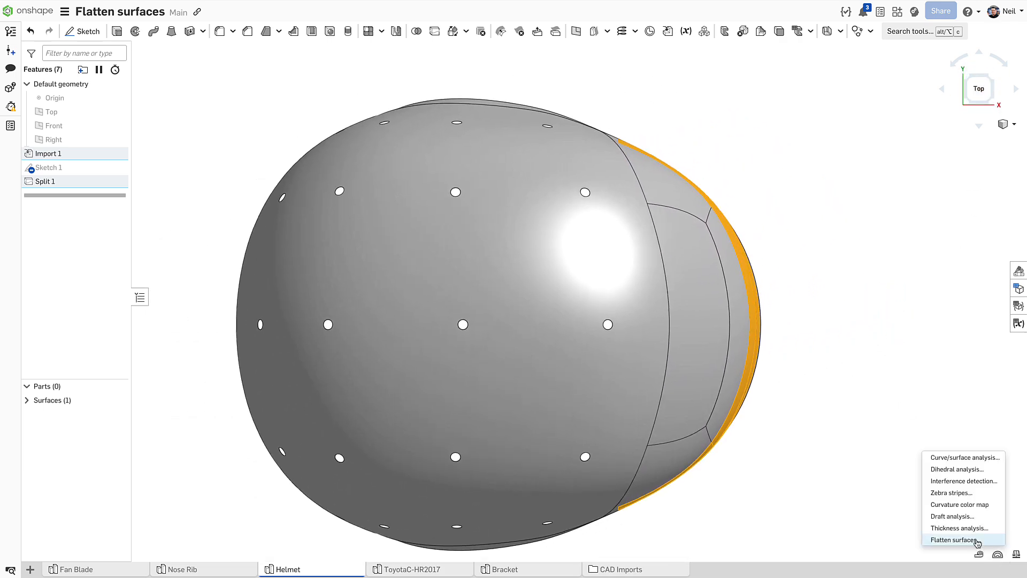
{"action": "left_click", "coordinate": [956, 539]}
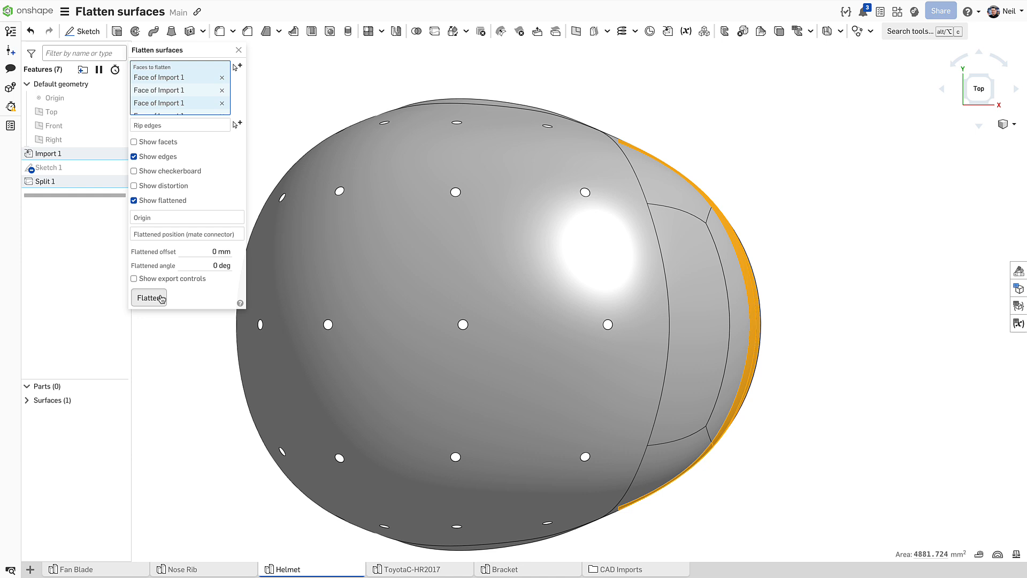
{"action": "left_click", "coordinate": [149, 298]}
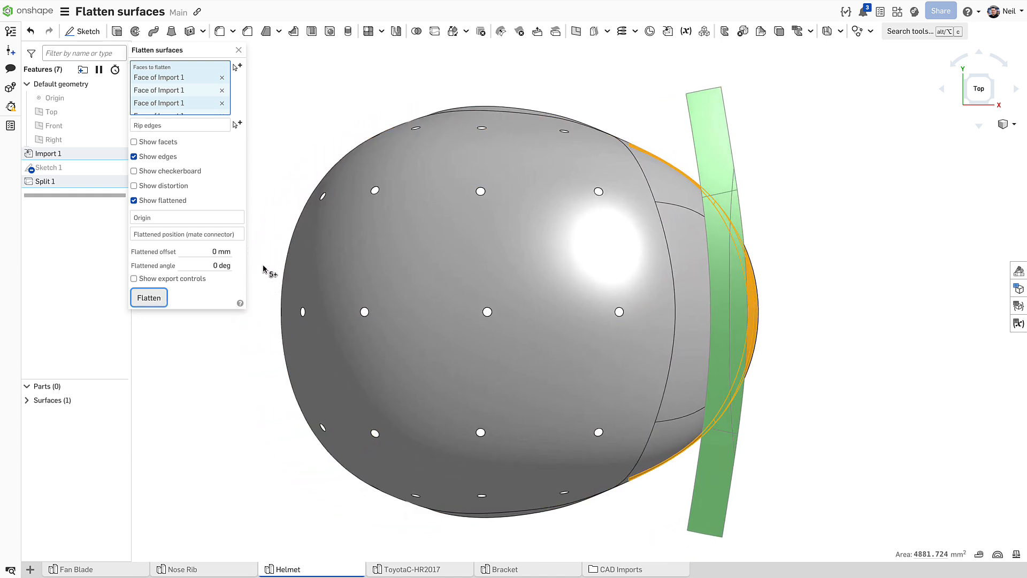
{"action": "left_click", "coordinate": [134, 185]}
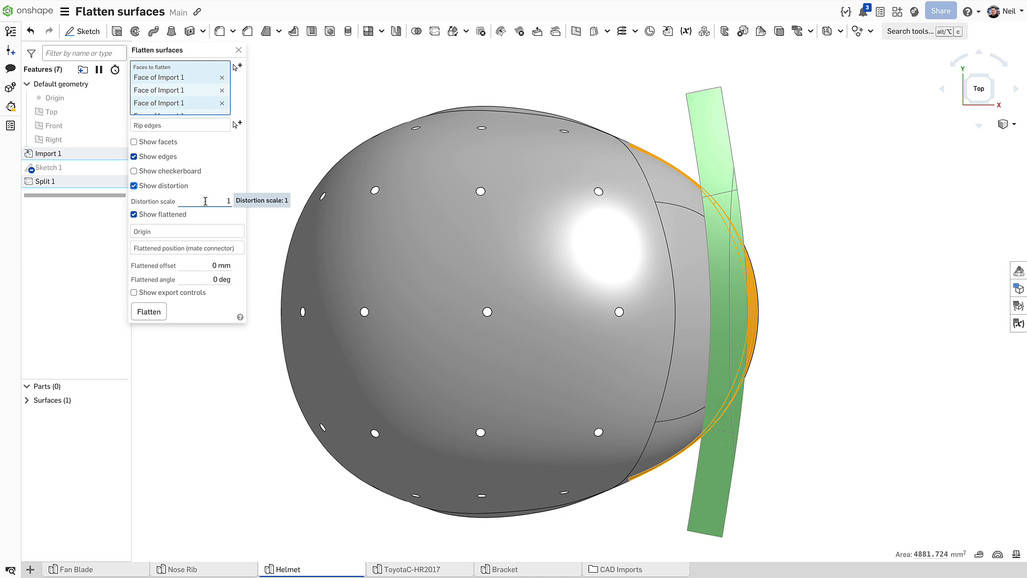
{"action": "type", "text": "12"}
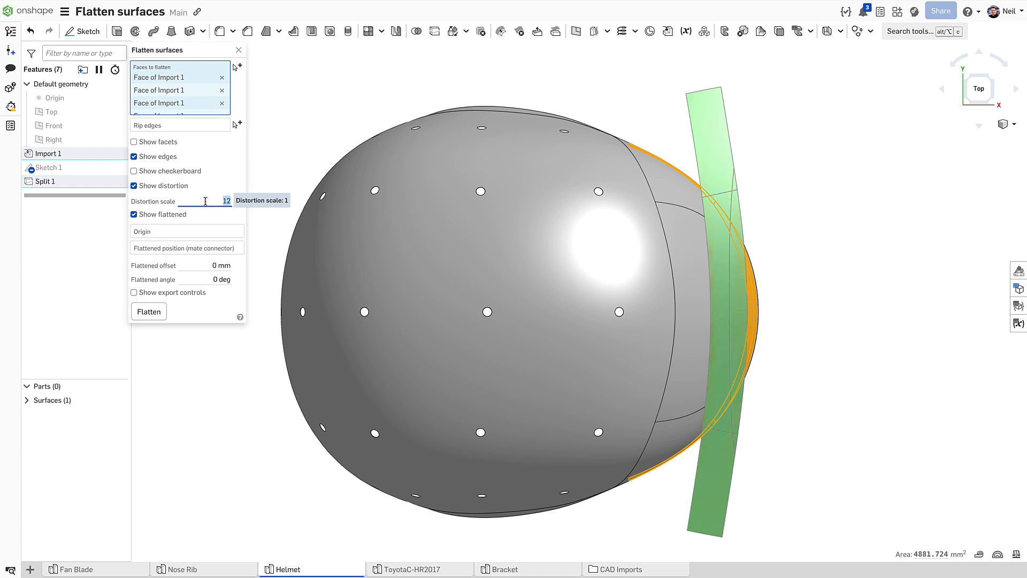
{"action": "type", "text": "17"}
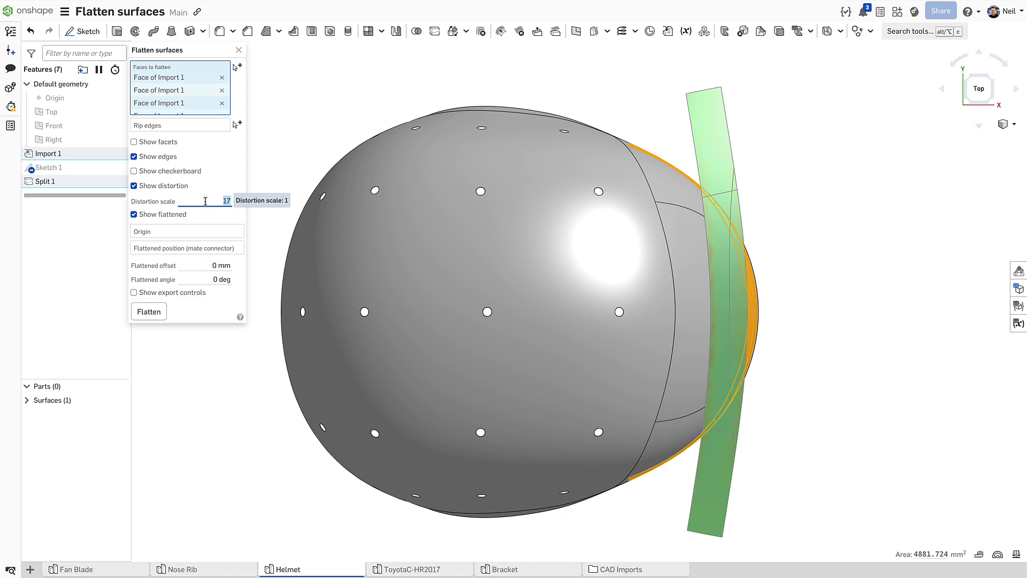
{"action": "left_click", "coordinate": [410, 568]}
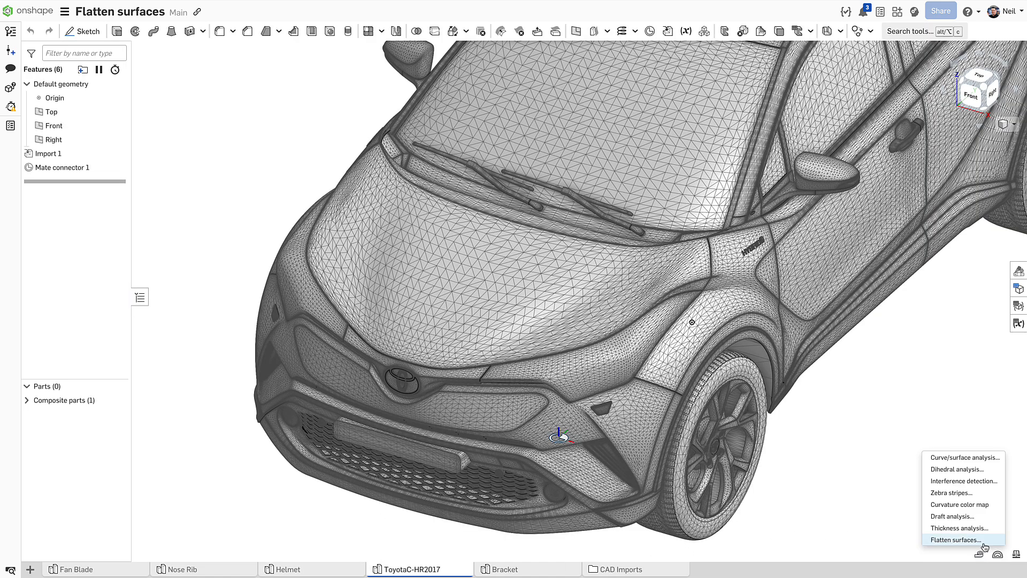
Flatten the hood onto Mate connector 1 with distortion shown at scale 38, then move to the Bracket model.
{"action": "left_click", "coordinate": [959, 539]}
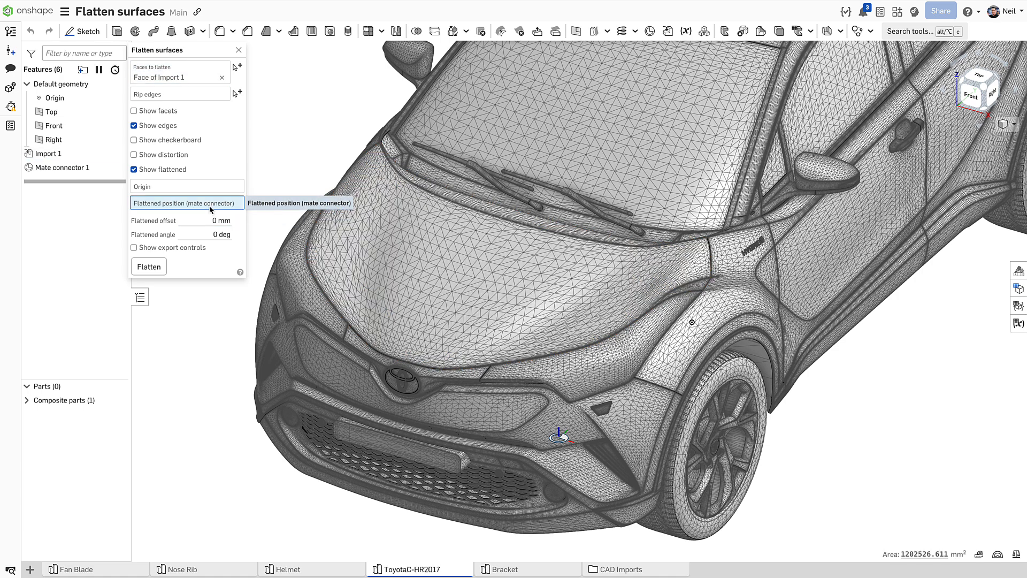
{"action": "left_click", "coordinate": [62, 167]}
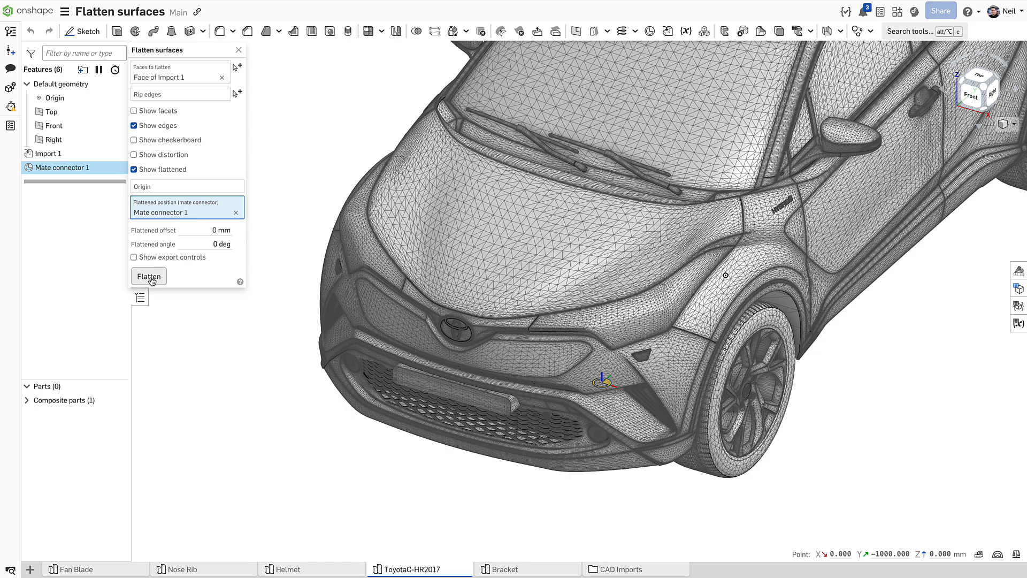
{"action": "left_click", "coordinate": [149, 276]}
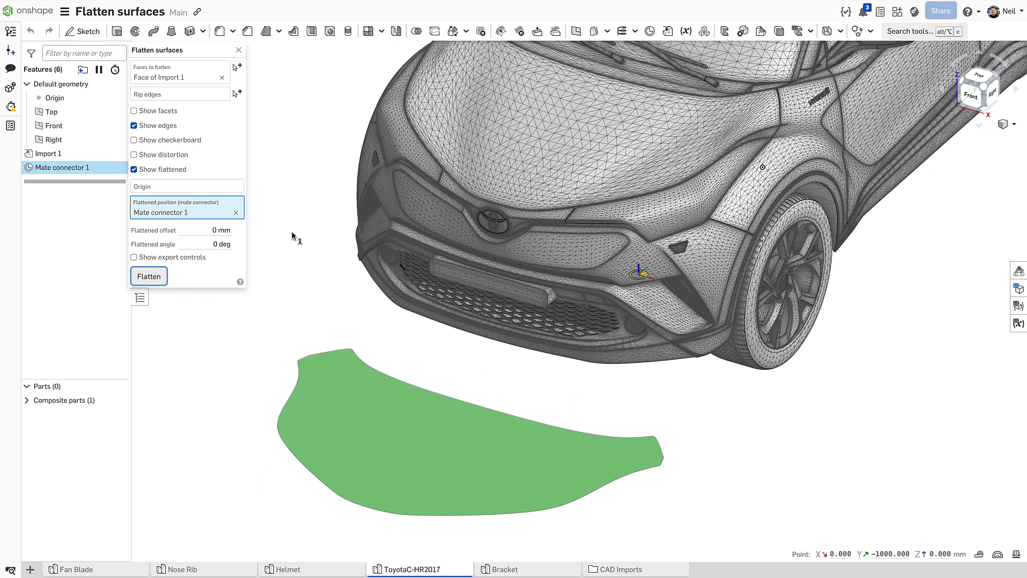
{"action": "left_click", "coordinate": [134, 154]}
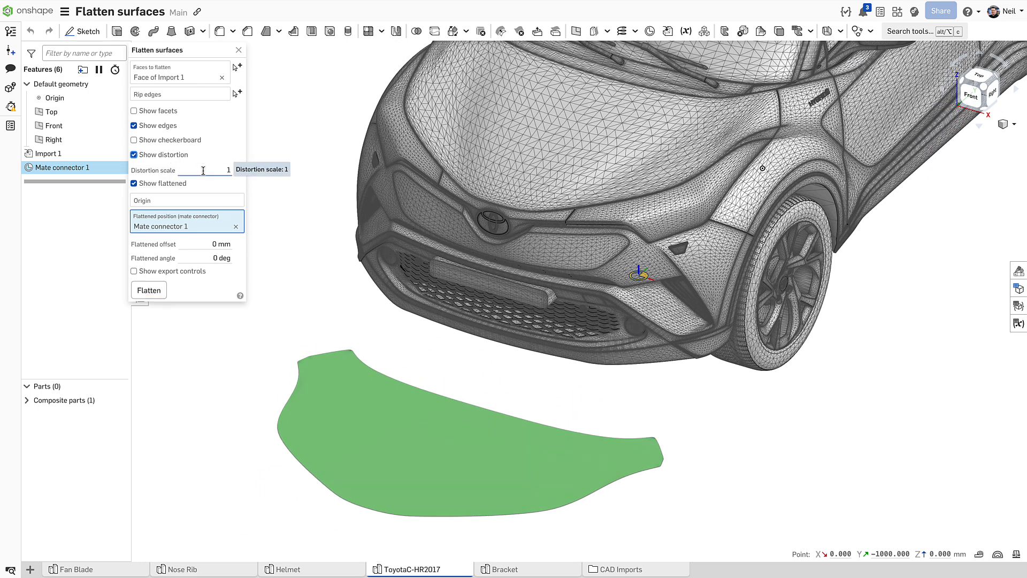
{"action": "type", "text": "30"}
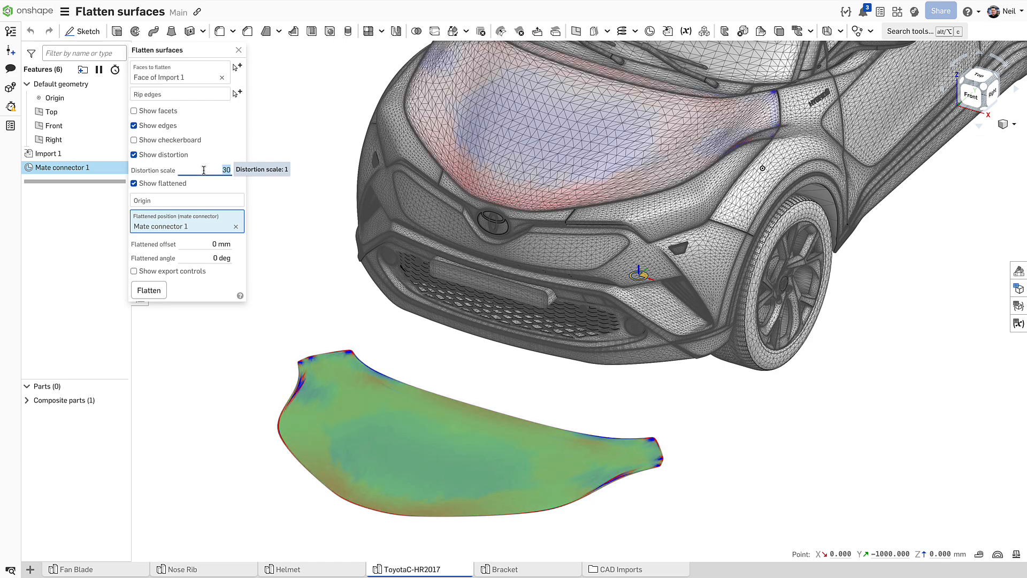
{"action": "type", "text": "38"}
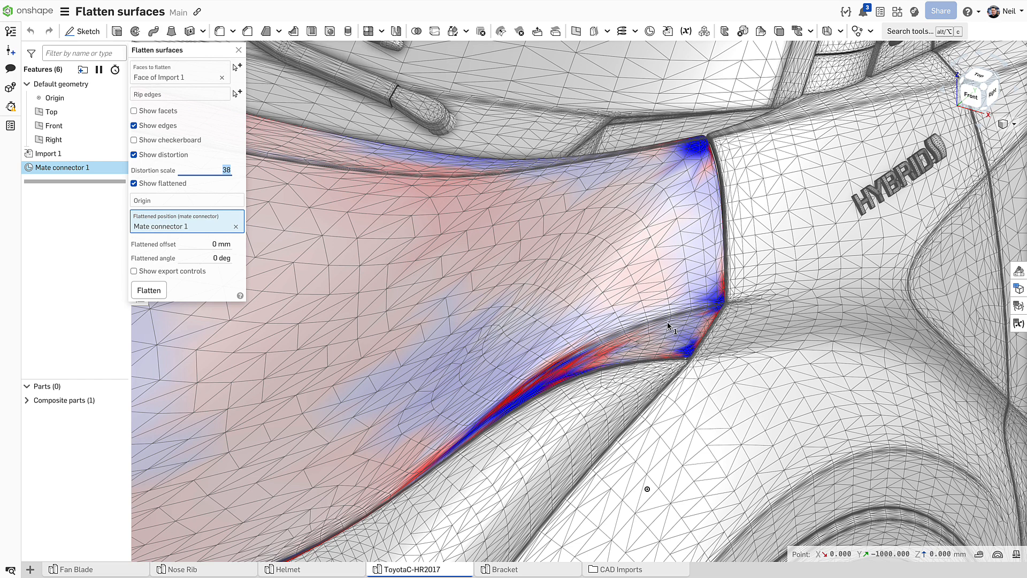
{"action": "left_click", "coordinate": [504, 568]}
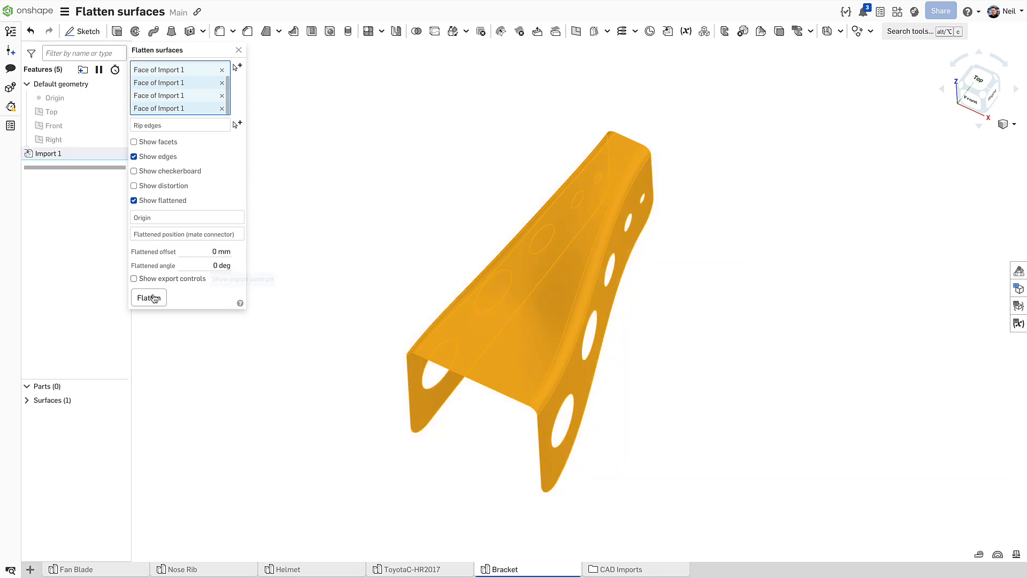
Flatten the bracket's four faces and turn on export controls to list the export formats.
{"action": "left_click", "coordinate": [148, 297]}
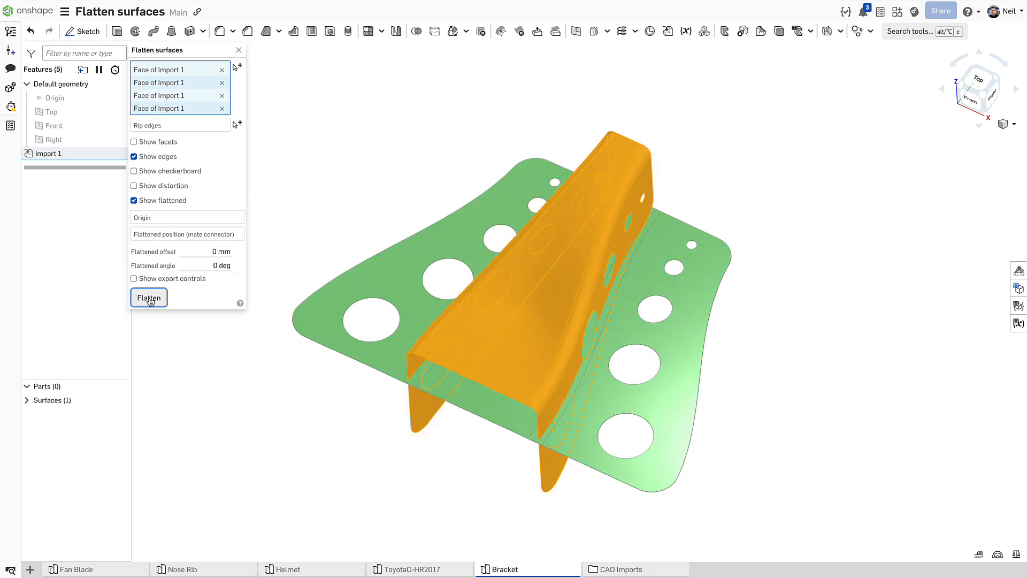
{"action": "mouse_move", "coordinate": [170, 278]}
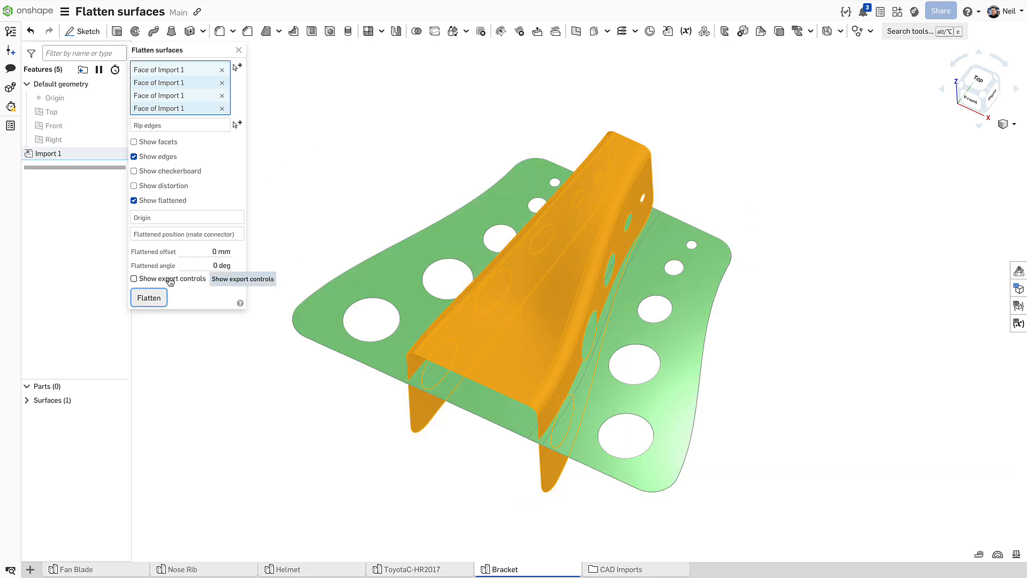
{"action": "left_click", "coordinate": [133, 278]}
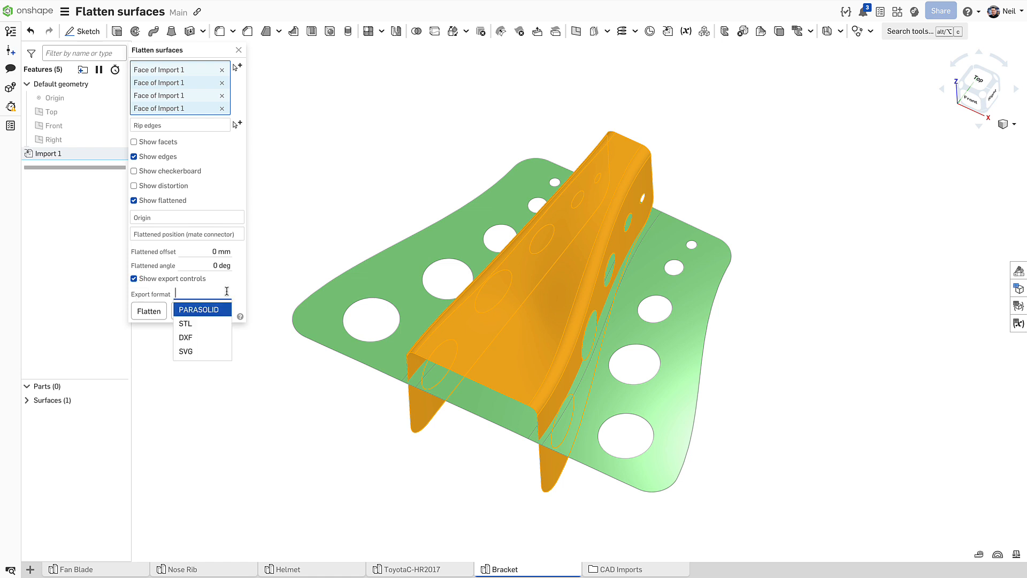